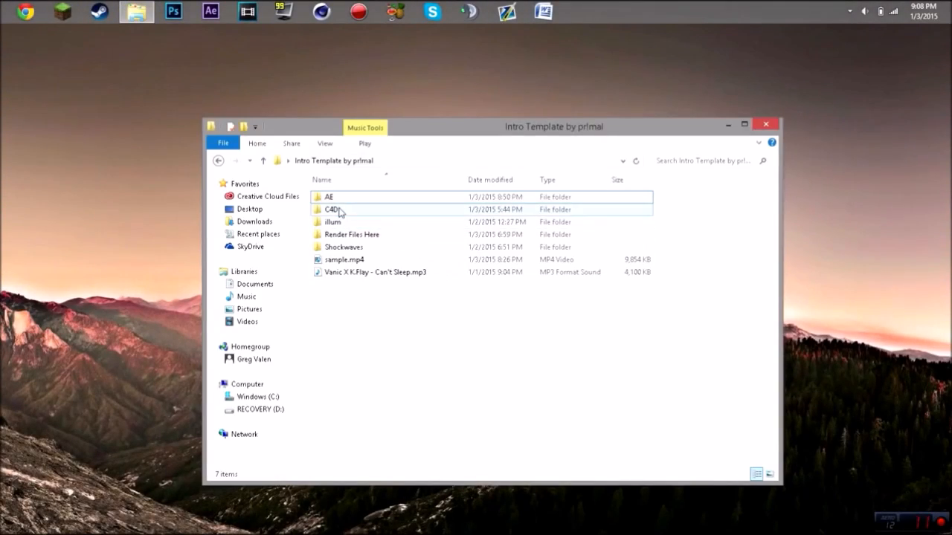
Open the C4D folder and launch C4D.c4d in Cinema 4D
{"action": "double_click", "coordinate": [332, 209]}
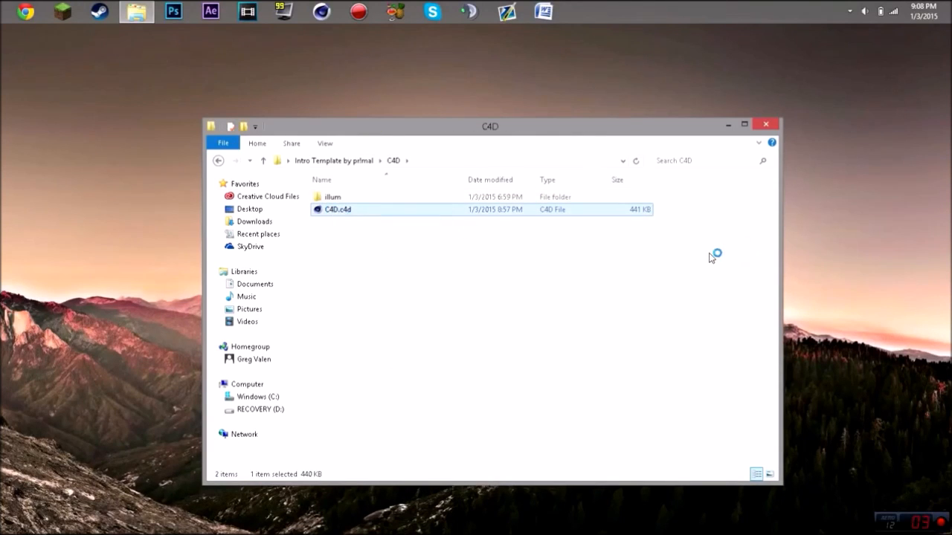
{"action": "double_click", "coordinate": [337, 209]}
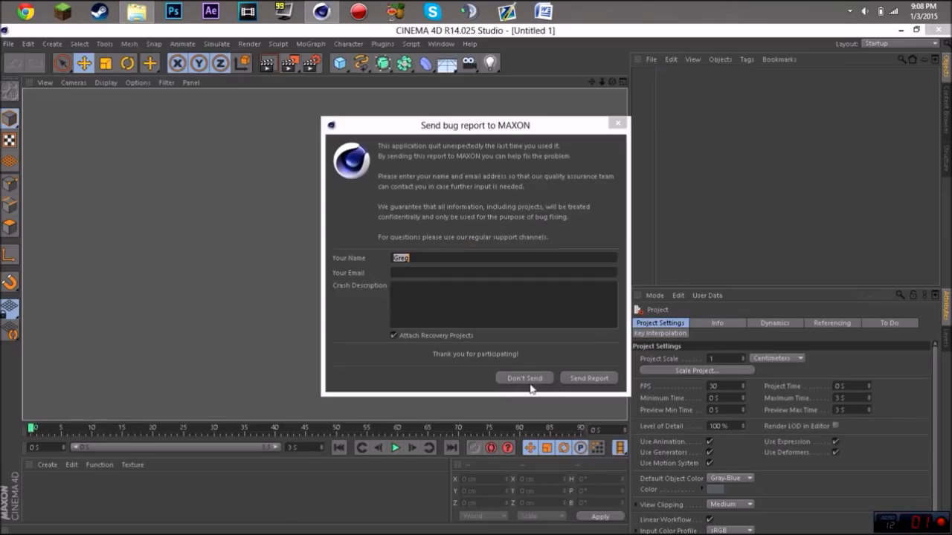
Dismiss the crash report, change the MoText text to 'primal', and play the animation
{"action": "left_click", "coordinate": [524, 377]}
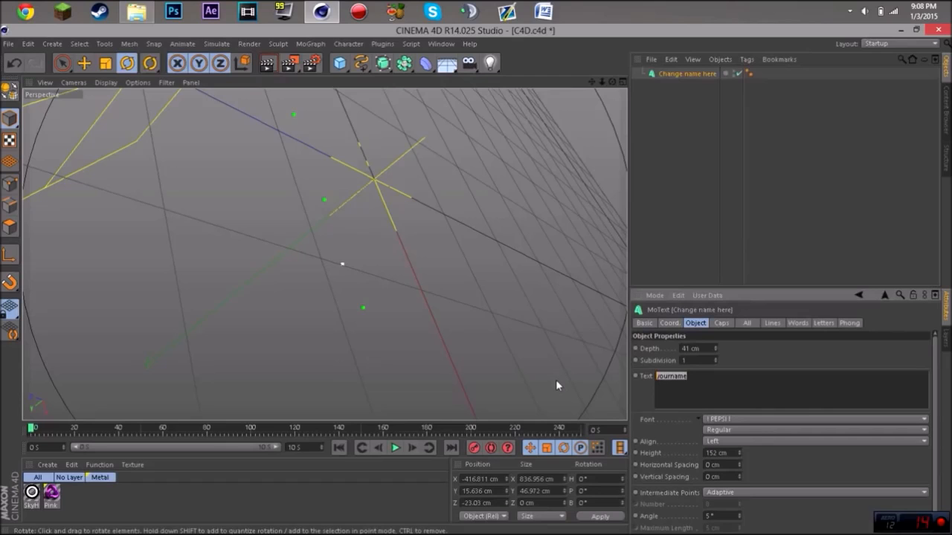
{"action": "type", "text": "primal"}
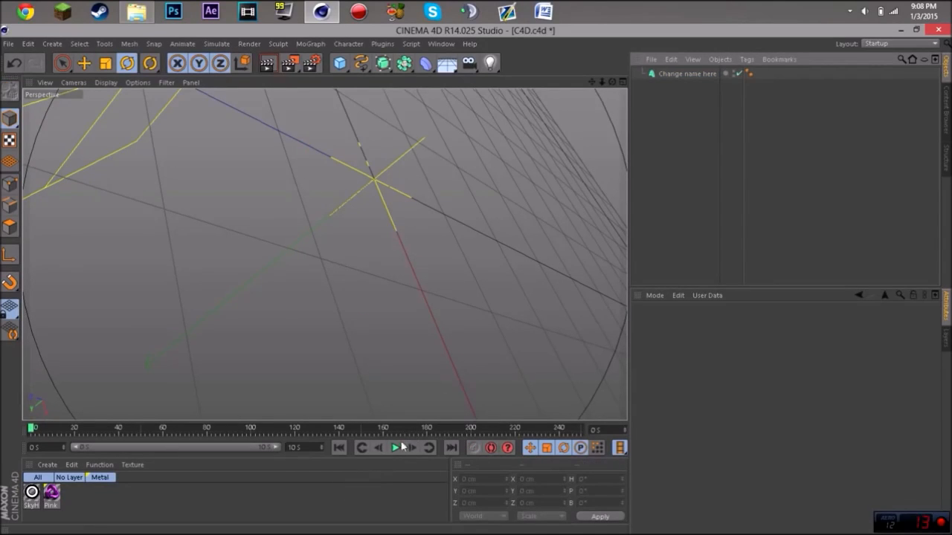
{"action": "left_click", "coordinate": [395, 446]}
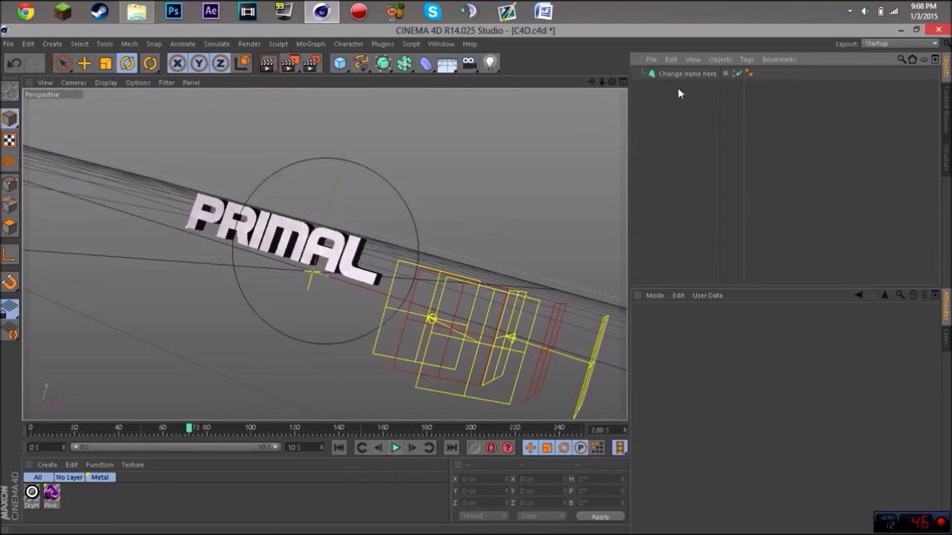
Select the MoText object and move the PRIMAL title to the right
{"action": "left_click", "coordinate": [687, 73]}
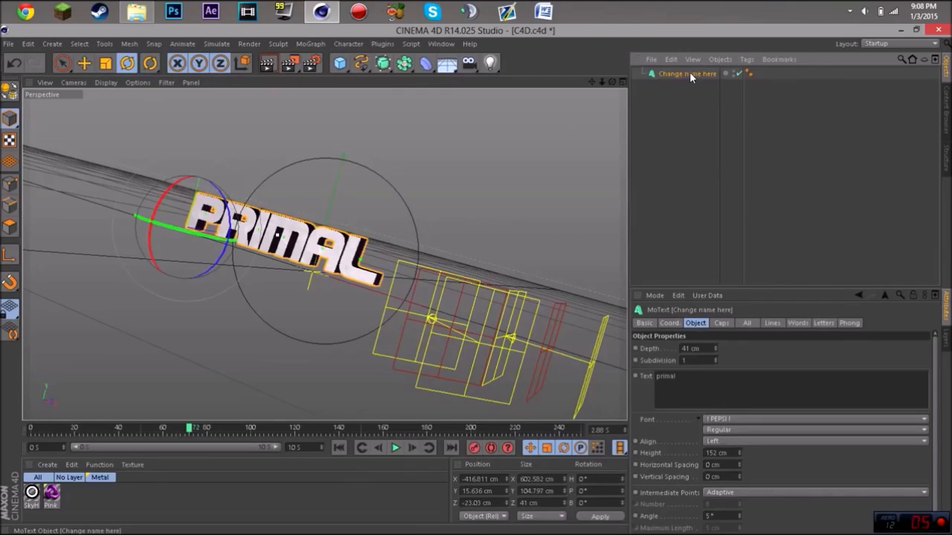
{"action": "left_click", "coordinate": [62, 63]}
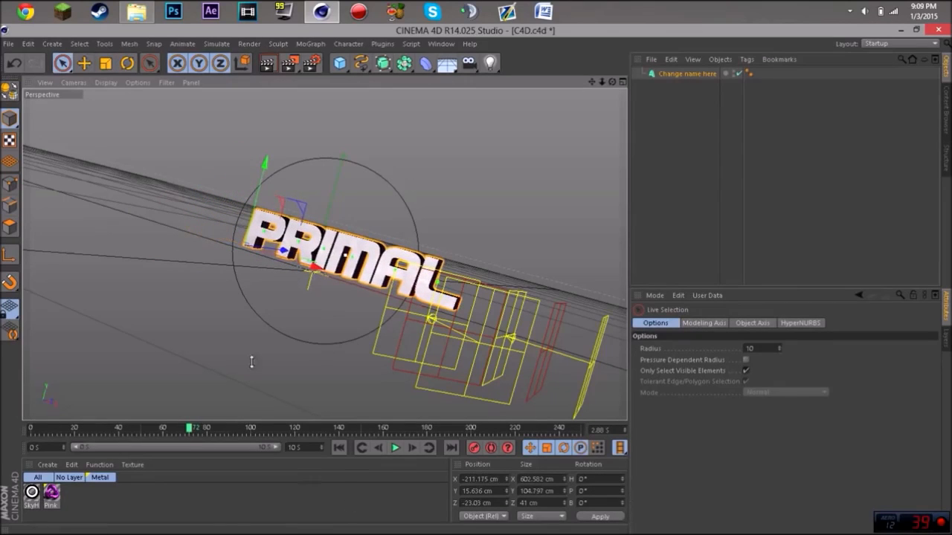
{"action": "left_click", "coordinate": [394, 447]}
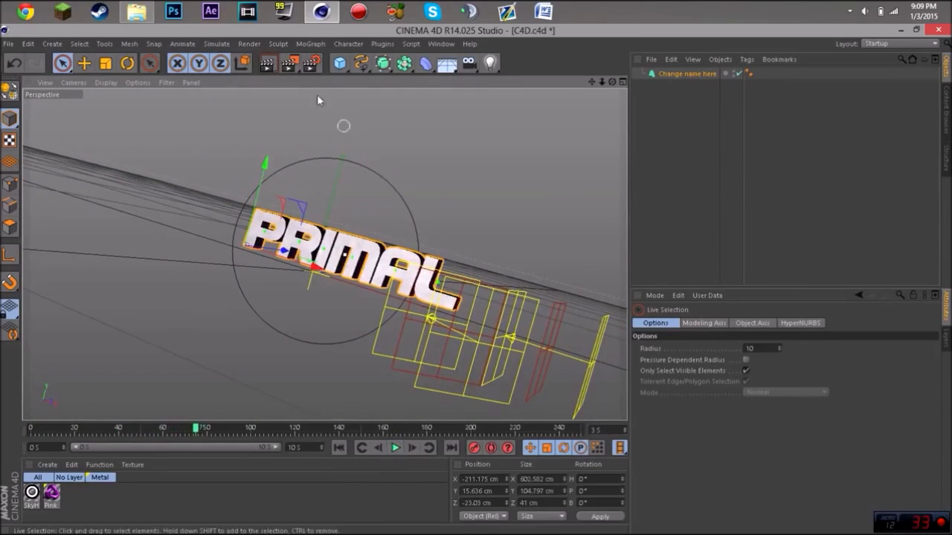
{"action": "mouse_move", "coordinate": [310, 63]}
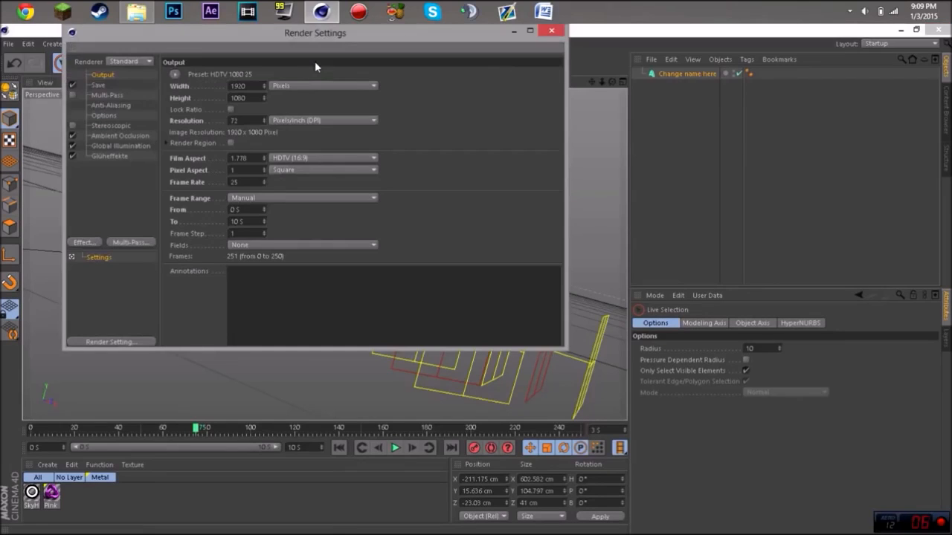
Save rendered images as 'Render' in the Render Files Here folder
{"action": "left_click", "coordinate": [97, 85]}
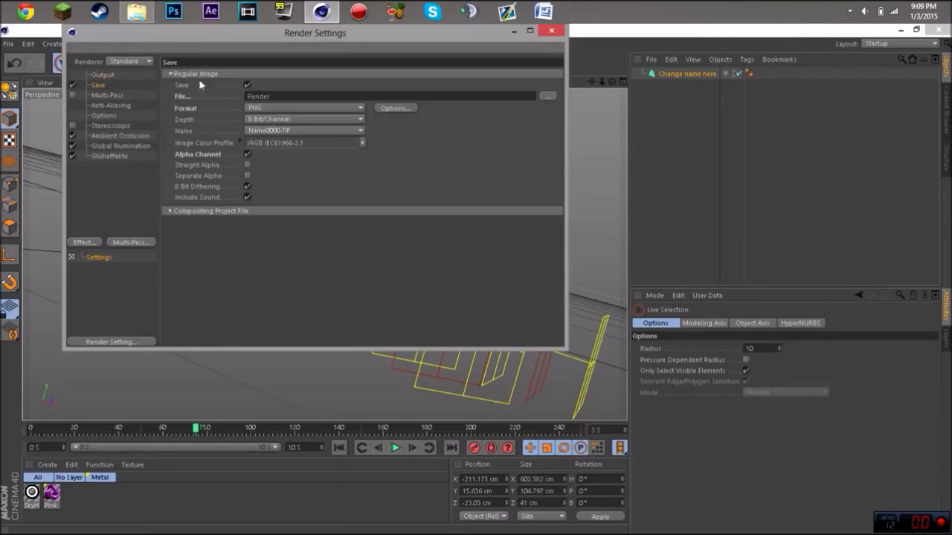
{"action": "mouse_move", "coordinate": [553, 101]}
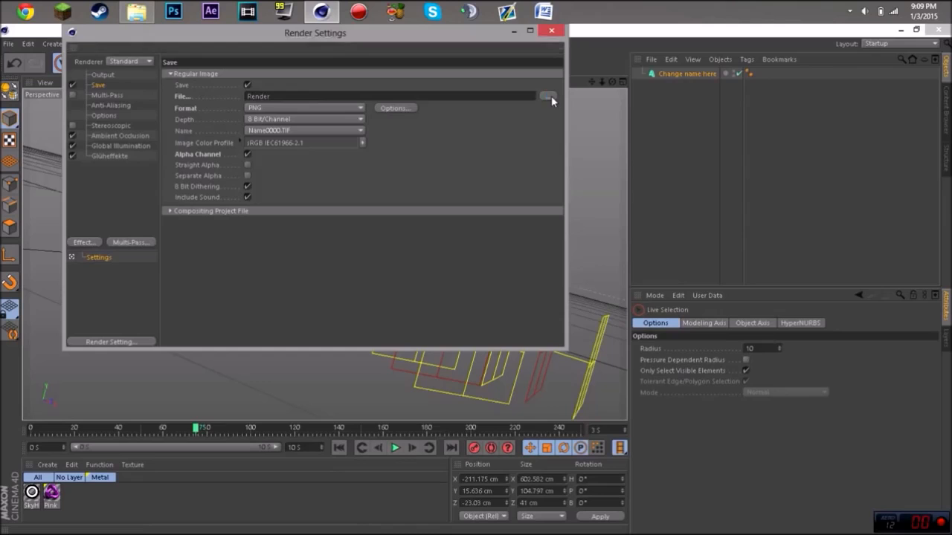
{"action": "left_click", "coordinate": [548, 97]}
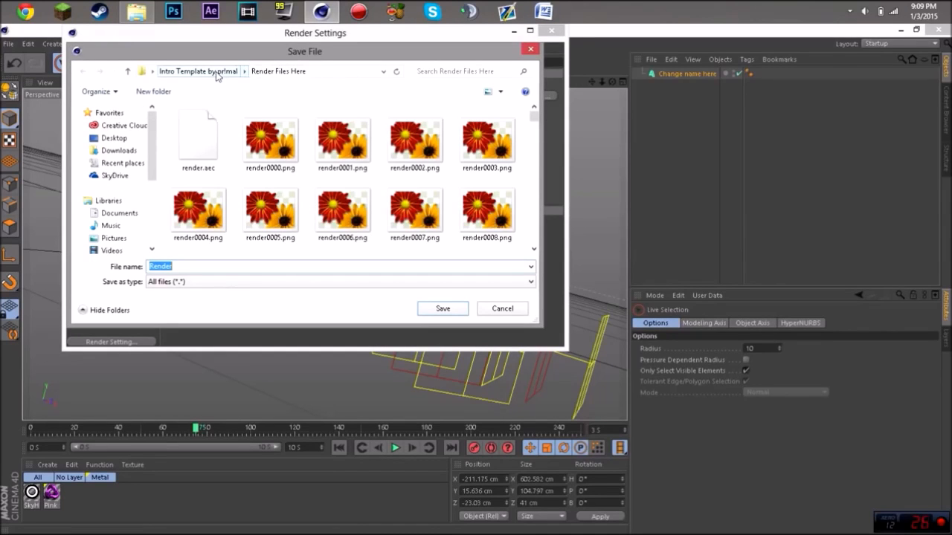
{"action": "mouse_move", "coordinate": [253, 85]}
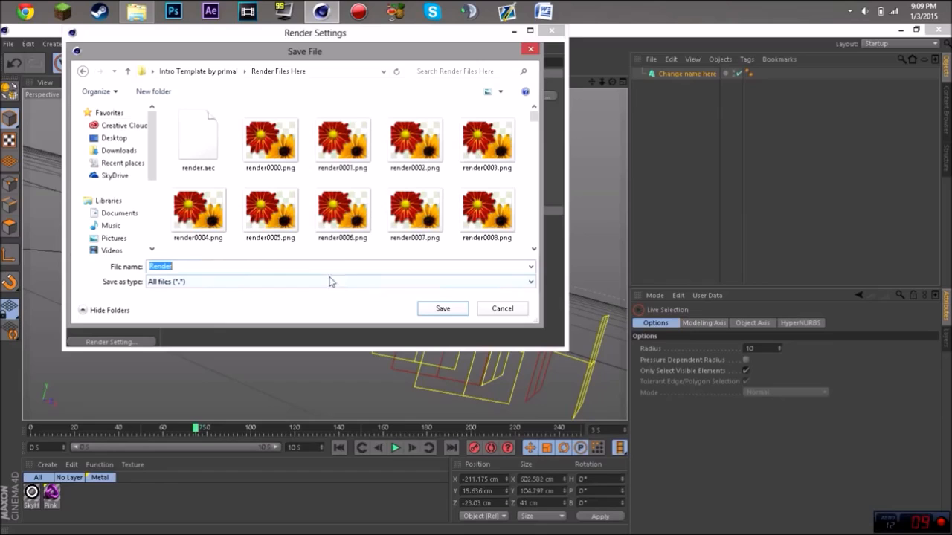
{"action": "left_click", "coordinate": [415, 208]}
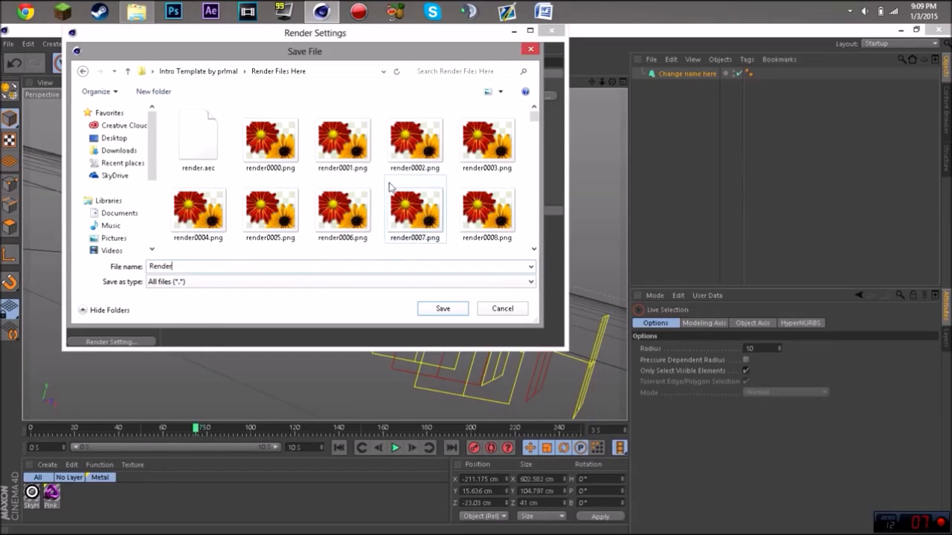
{"action": "mouse_move", "coordinate": [290, 92]}
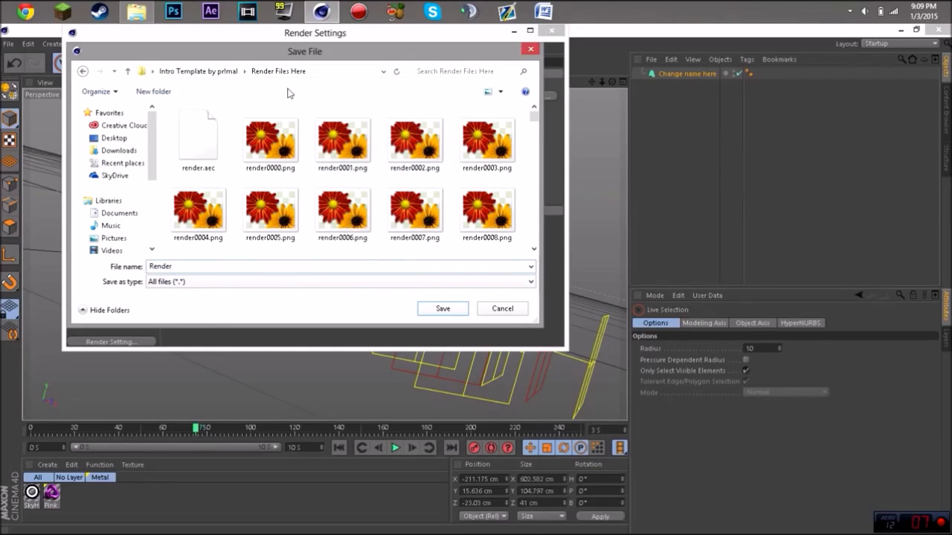
{"action": "mouse_move", "coordinate": [509, 304]}
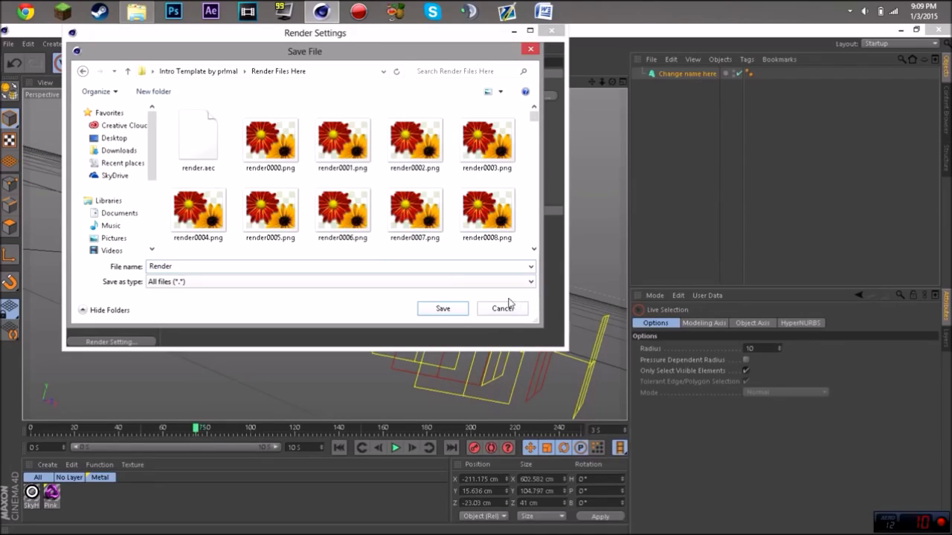
{"action": "left_click", "coordinate": [128, 71]}
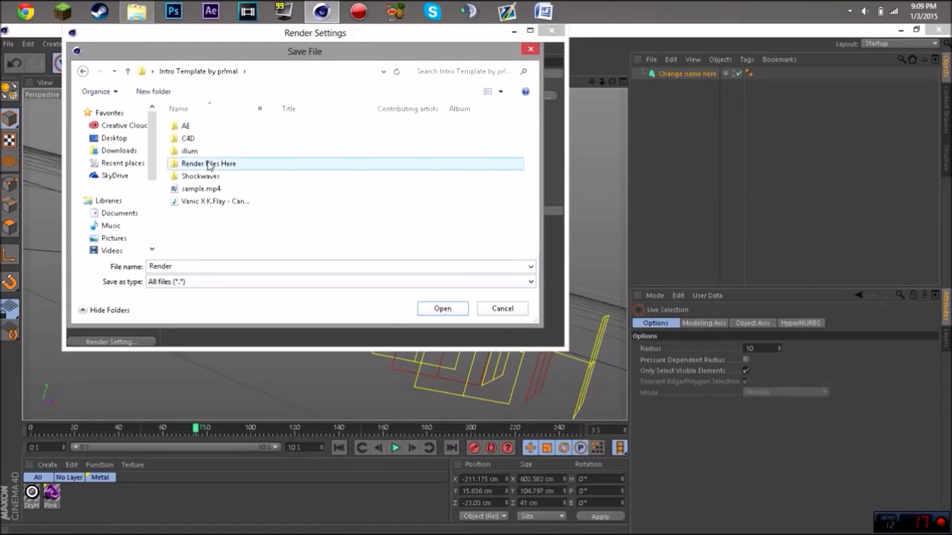
{"action": "double_click", "coordinate": [209, 163]}
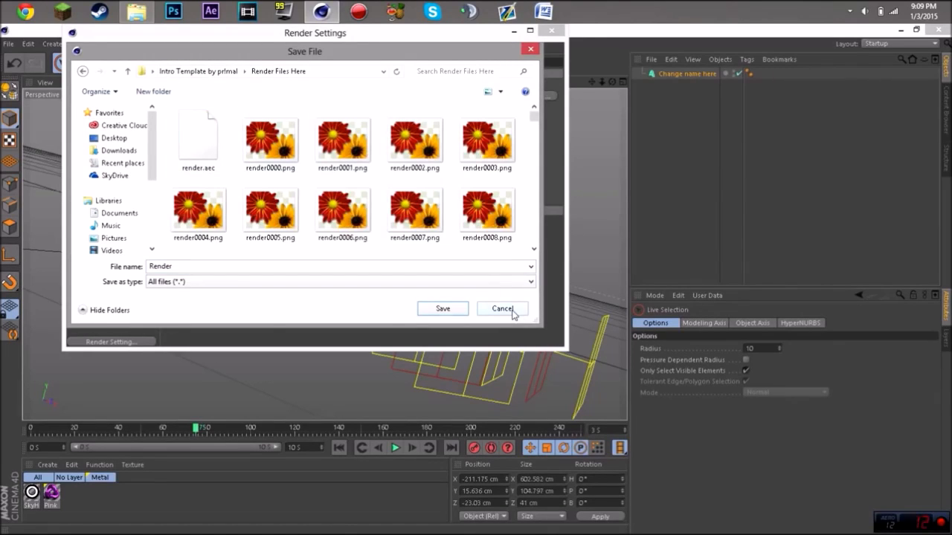
{"action": "left_click", "coordinate": [502, 308]}
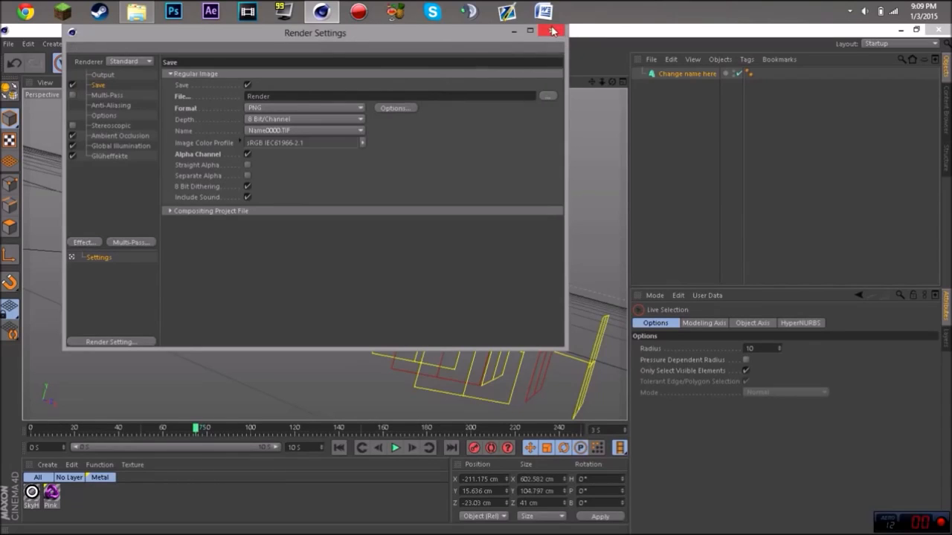
Close Render Settings and quit Cinema 4D, answering the save prompt
{"action": "left_click", "coordinate": [553, 33]}
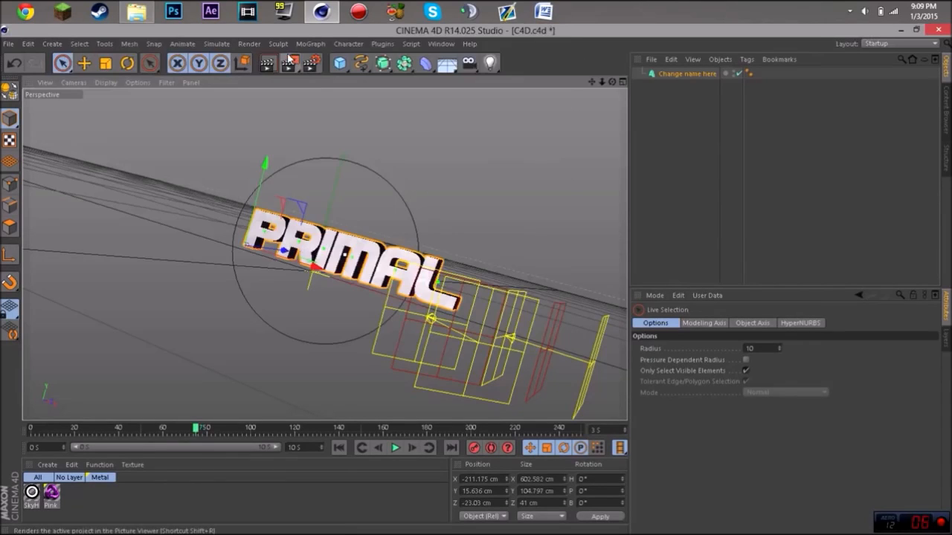
{"action": "mouse_move", "coordinate": [290, 63]}
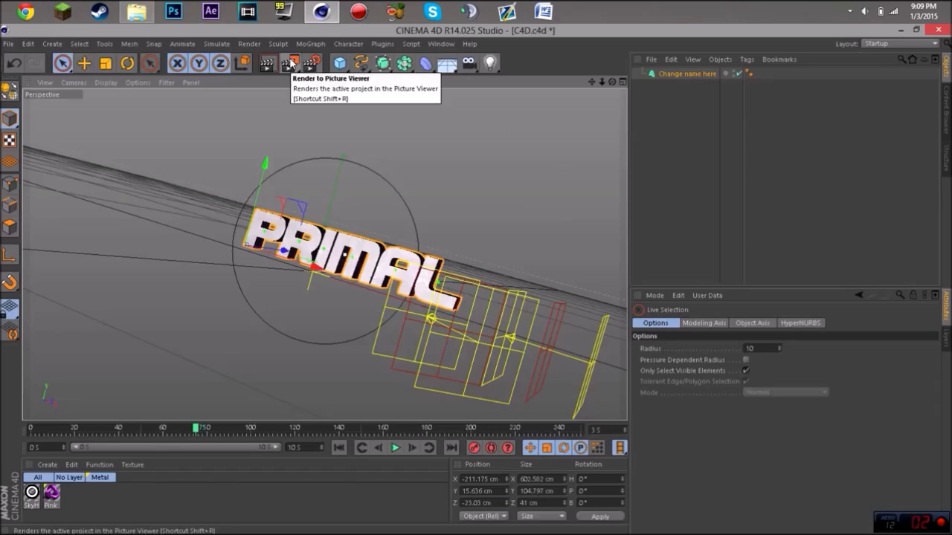
{"action": "left_click", "coordinate": [937, 29]}
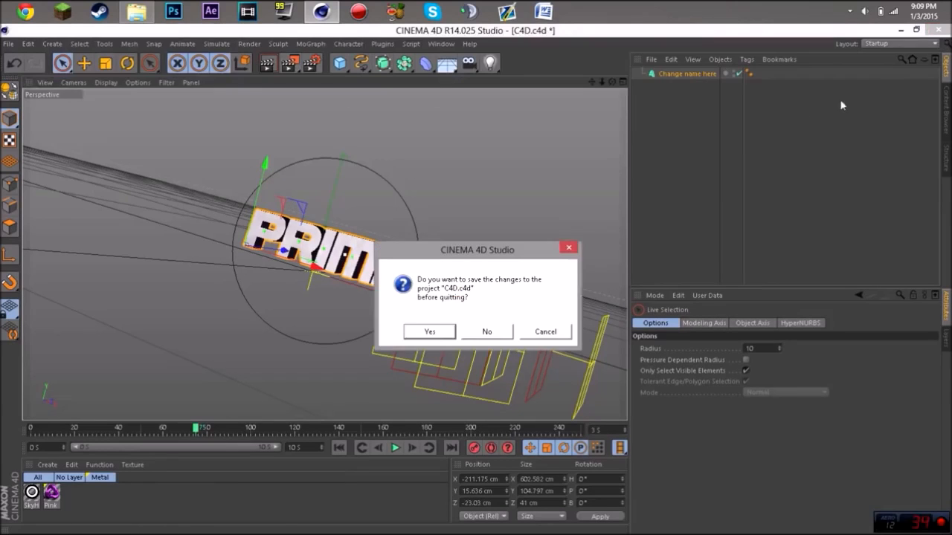
{"action": "left_click", "coordinate": [486, 332]}
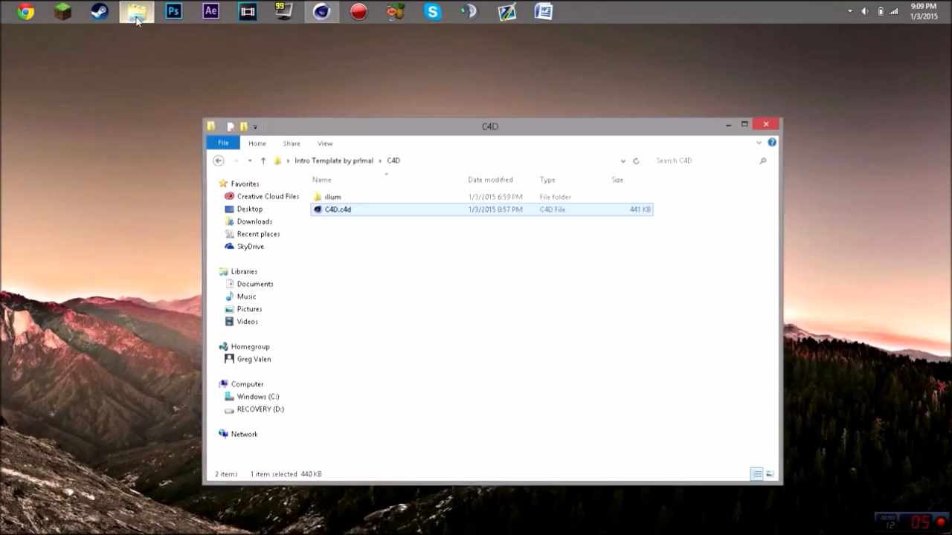
In After Effects, right-click the render[0000-0250].png footage in the Project panel
{"action": "left_click", "coordinate": [210, 12]}
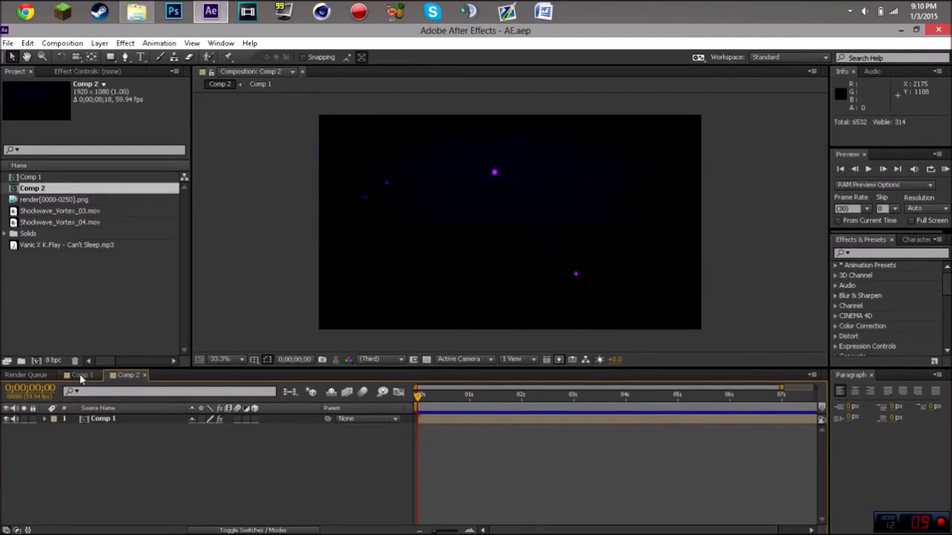
{"action": "left_click", "coordinate": [79, 374]}
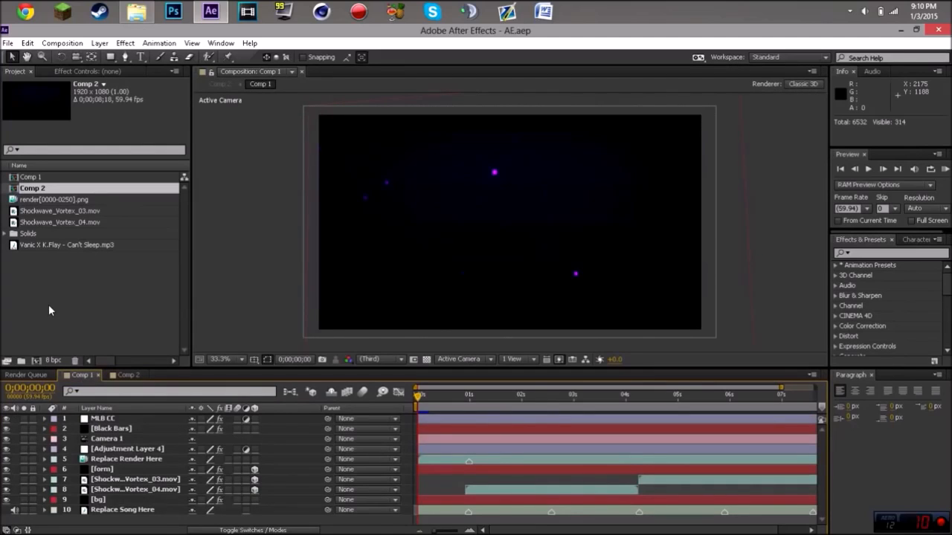
{"action": "left_click", "coordinate": [59, 199]}
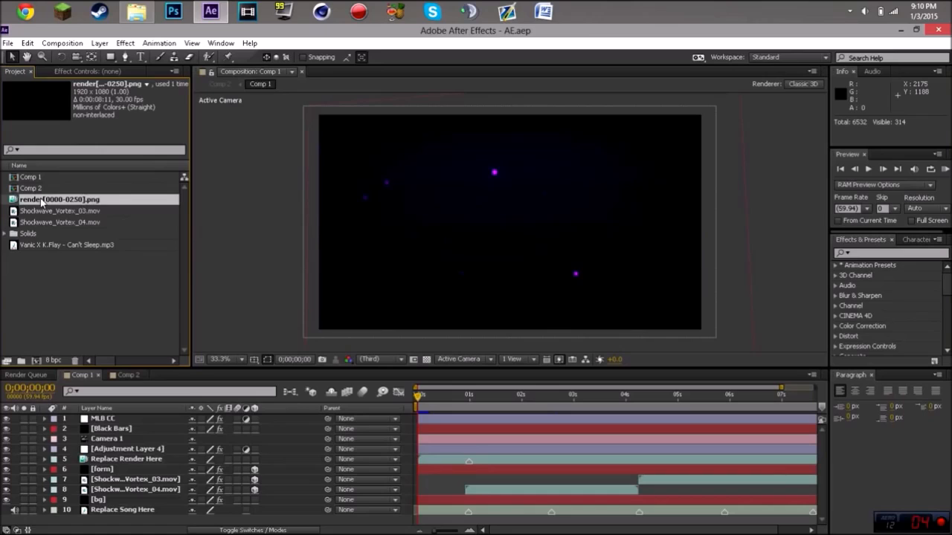
{"action": "mouse_move", "coordinate": [772, 240]}
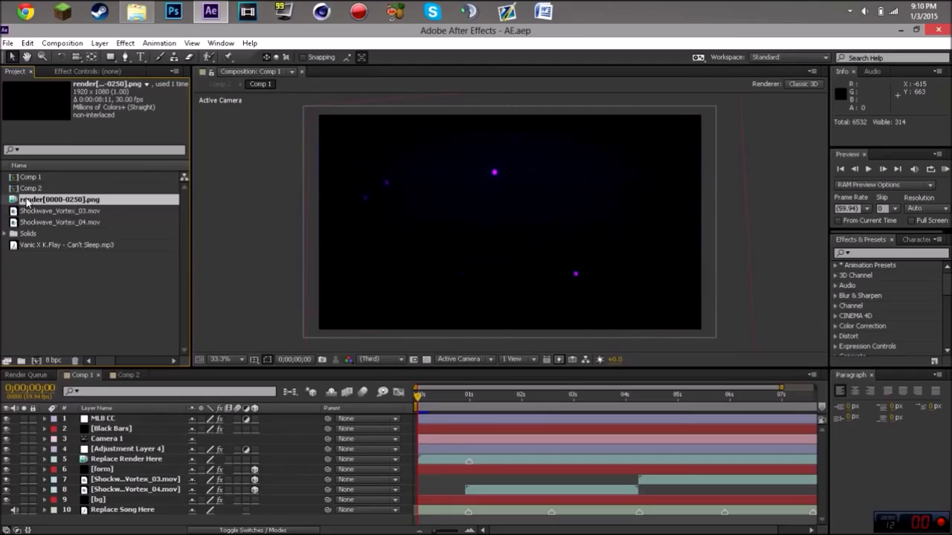
{"action": "right_click", "coordinate": [58, 199]}
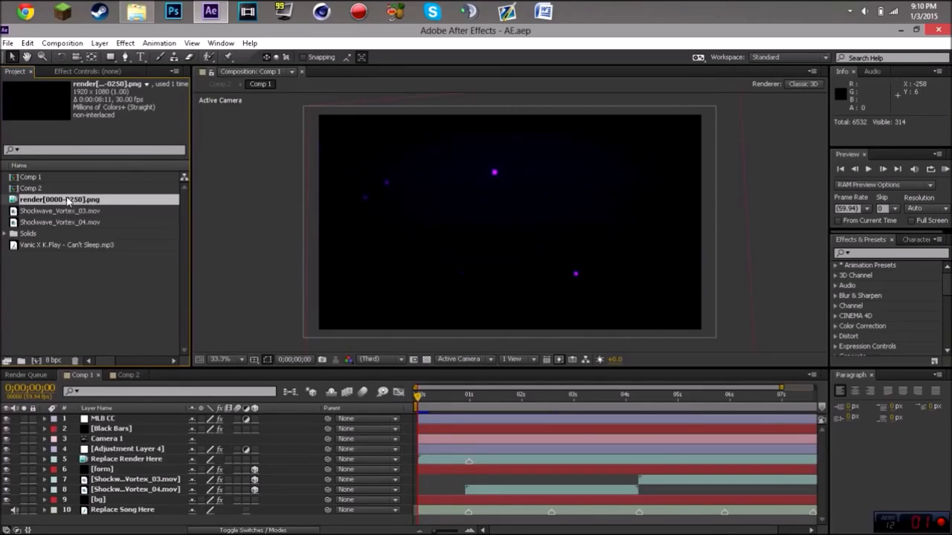
{"action": "right_click", "coordinate": [60, 199]}
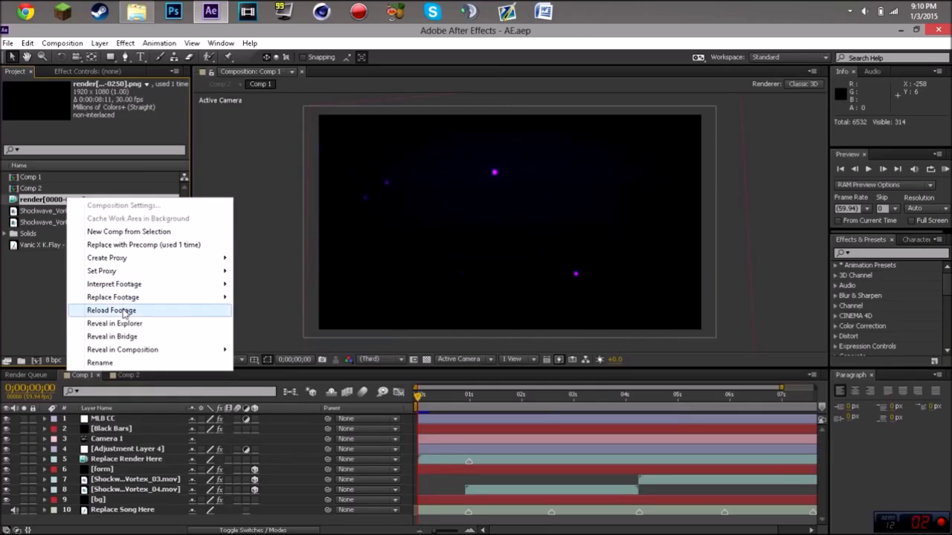
{"action": "mouse_move", "coordinate": [114, 284]}
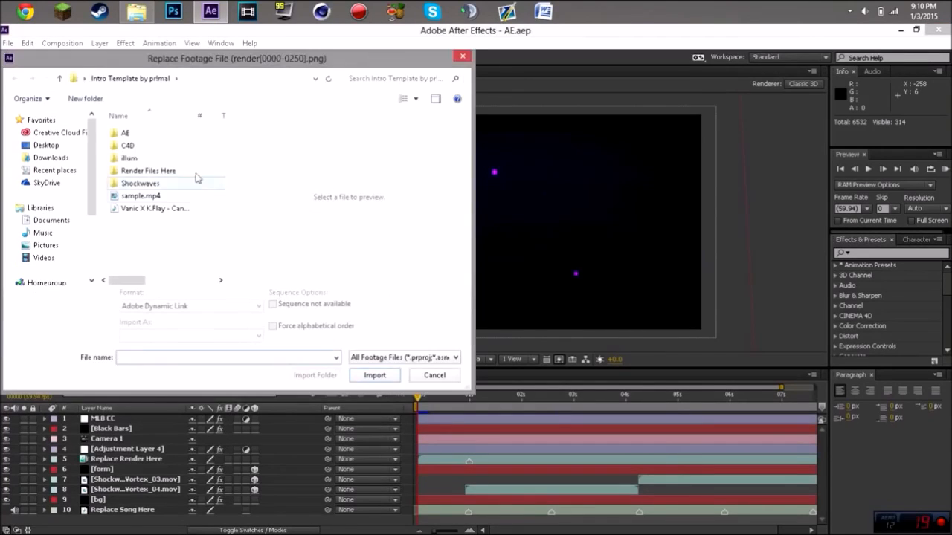
Import render0000.png as a PNG sequence from Render Files Here
{"action": "double_click", "coordinate": [147, 170]}
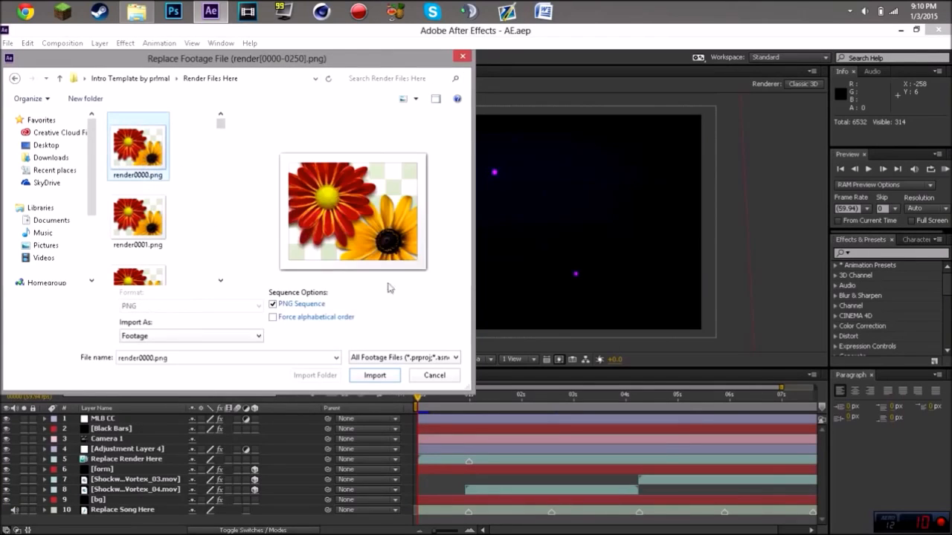
{"action": "left_click", "coordinate": [374, 375]}
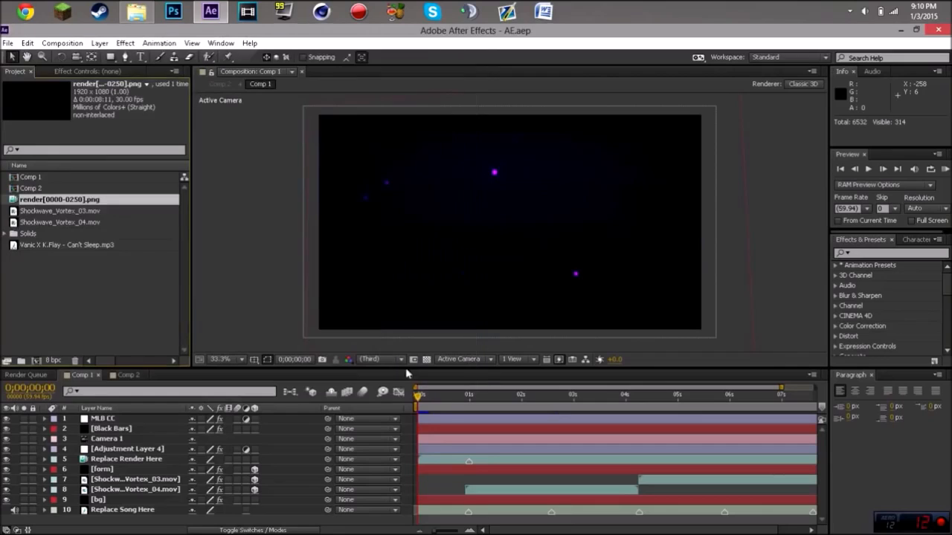
Replace Shockwave_Vortex_03.mov with its file from the Shockwaves folder
{"action": "left_click", "coordinate": [67, 210]}
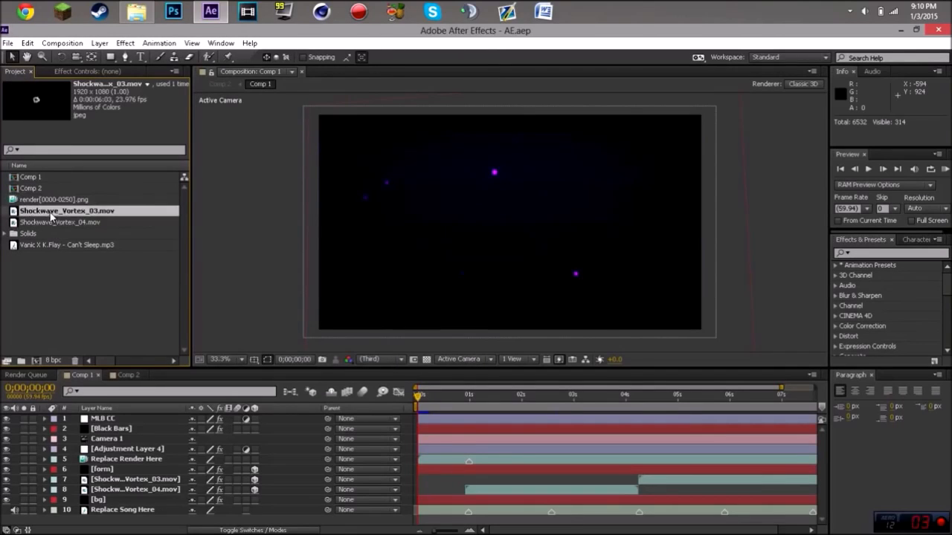
{"action": "left_click", "coordinate": [74, 244]}
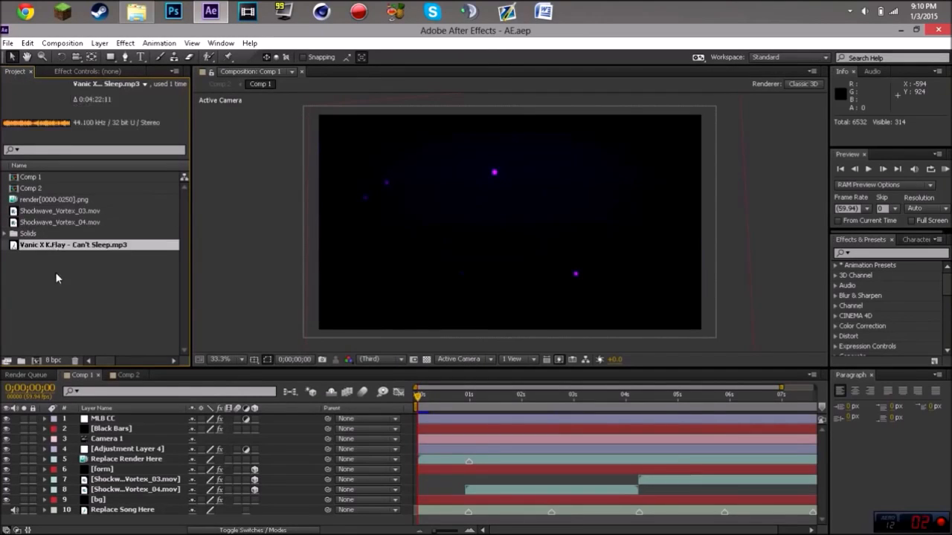
{"action": "right_click", "coordinate": [67, 211]}
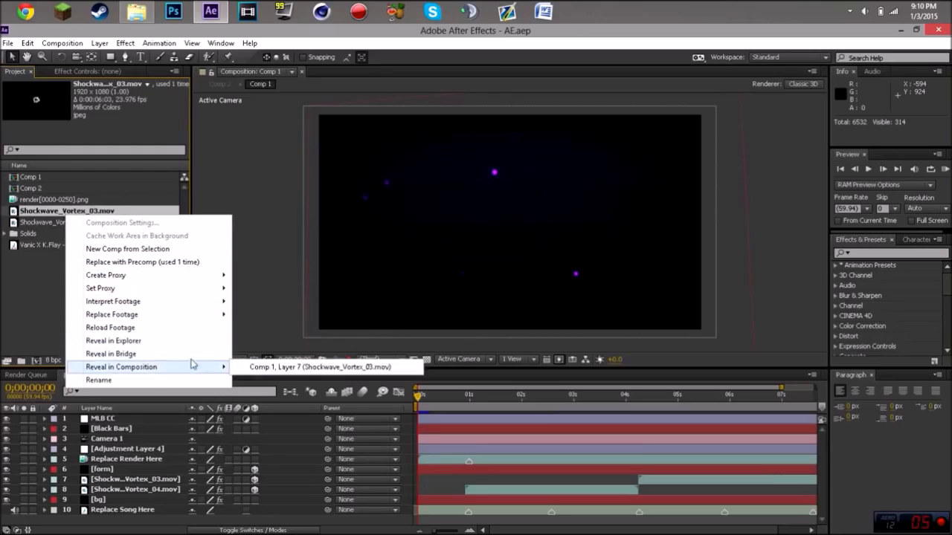
{"action": "mouse_move", "coordinate": [111, 314]}
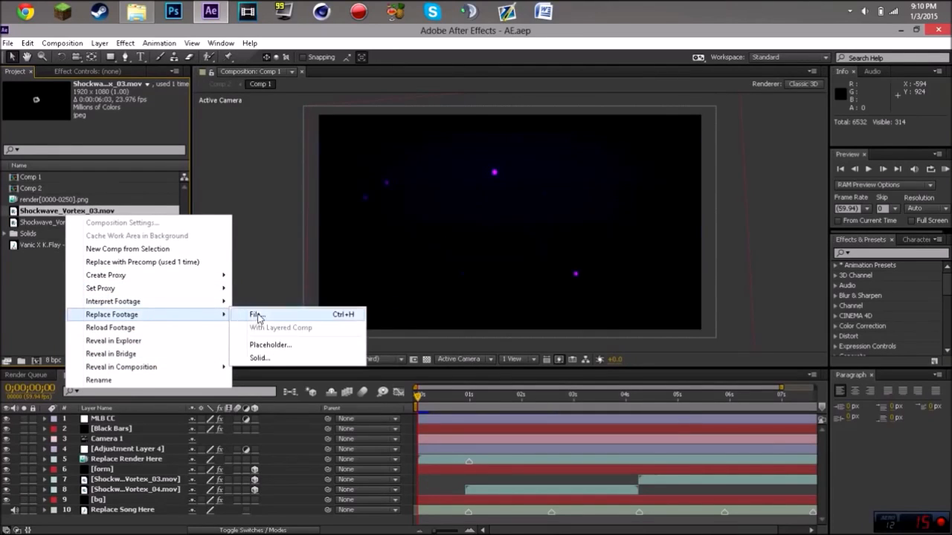
{"action": "left_click", "coordinate": [256, 313]}
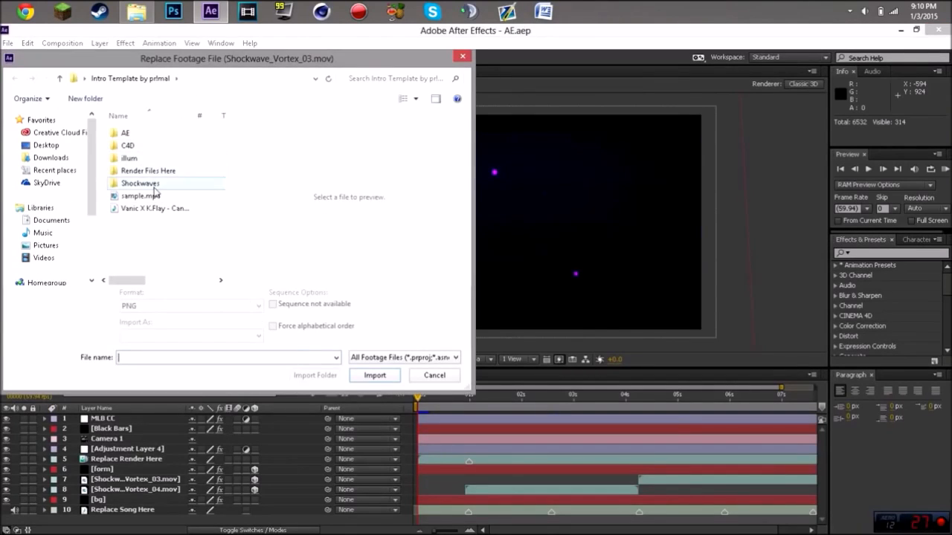
{"action": "double_click", "coordinate": [141, 183]}
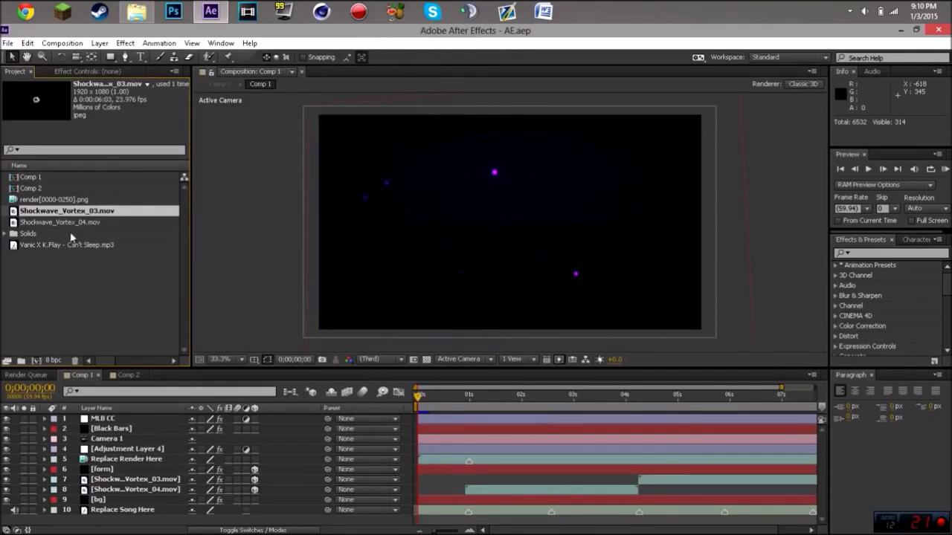
Replace the Vanic song mp3 footage with its source file
{"action": "right_click", "coordinate": [66, 244]}
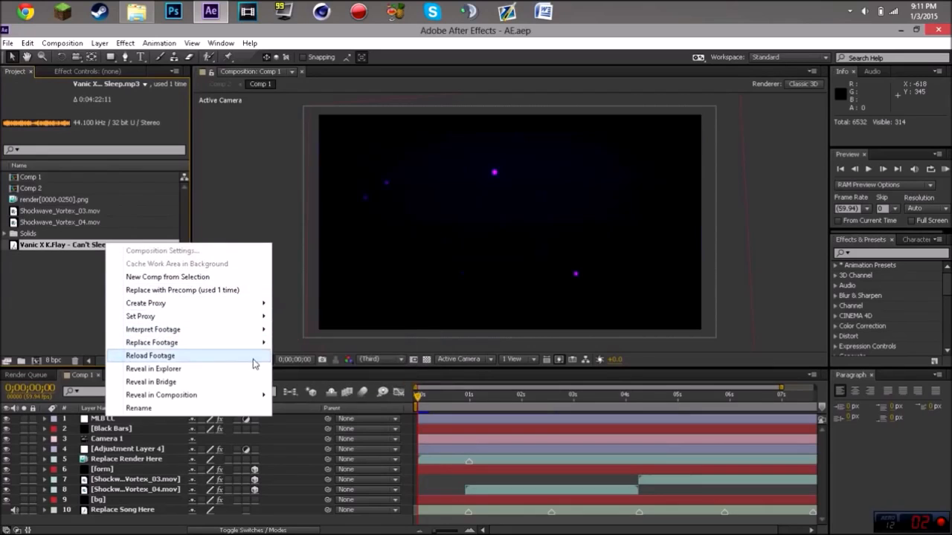
{"action": "left_click", "coordinate": [151, 342]}
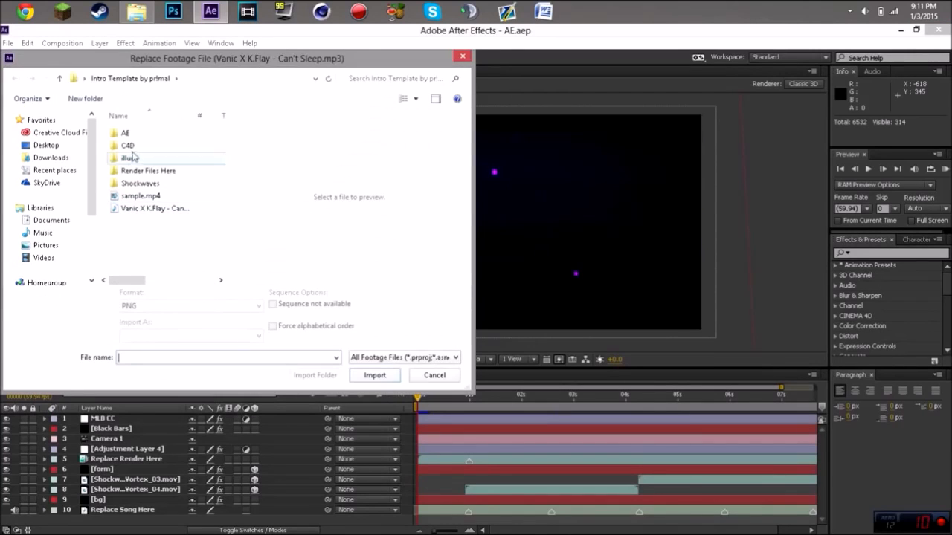
{"action": "left_click", "coordinate": [433, 375]}
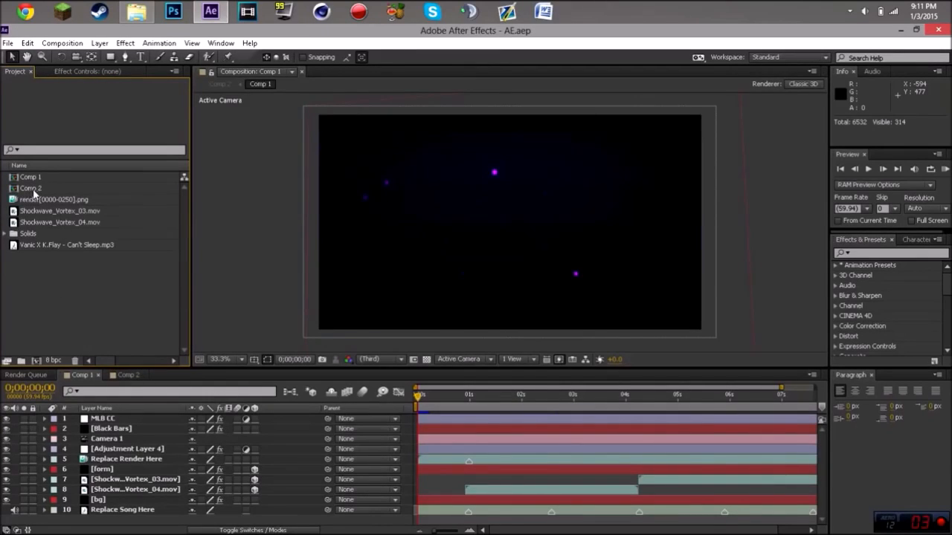
Select Comp 2 and add it to the Render Queue
{"action": "left_click", "coordinate": [32, 188]}
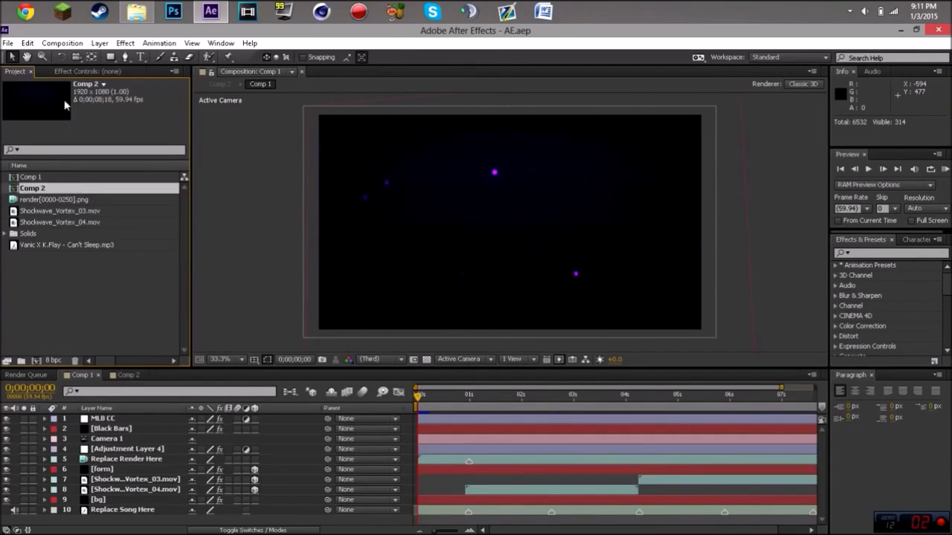
{"action": "left_click", "coordinate": [62, 42]}
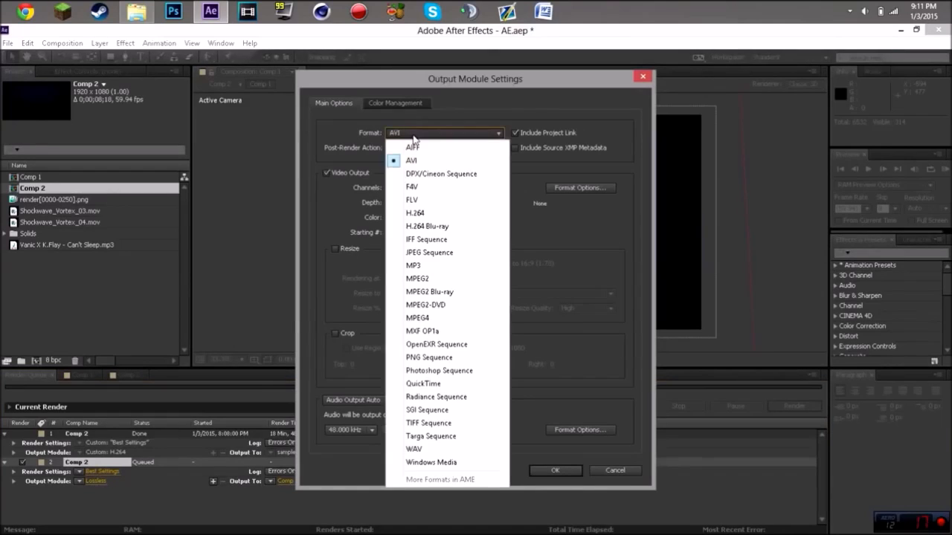
{"action": "mouse_move", "coordinate": [443, 215]}
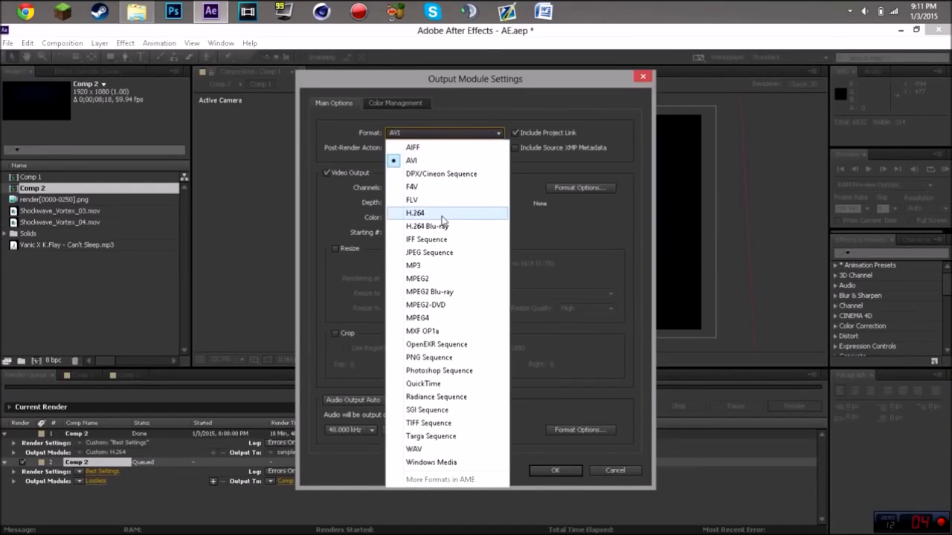
Set Comp 2's output module format to H.264, writing Comp 2.mp4
{"action": "left_click", "coordinate": [414, 213]}
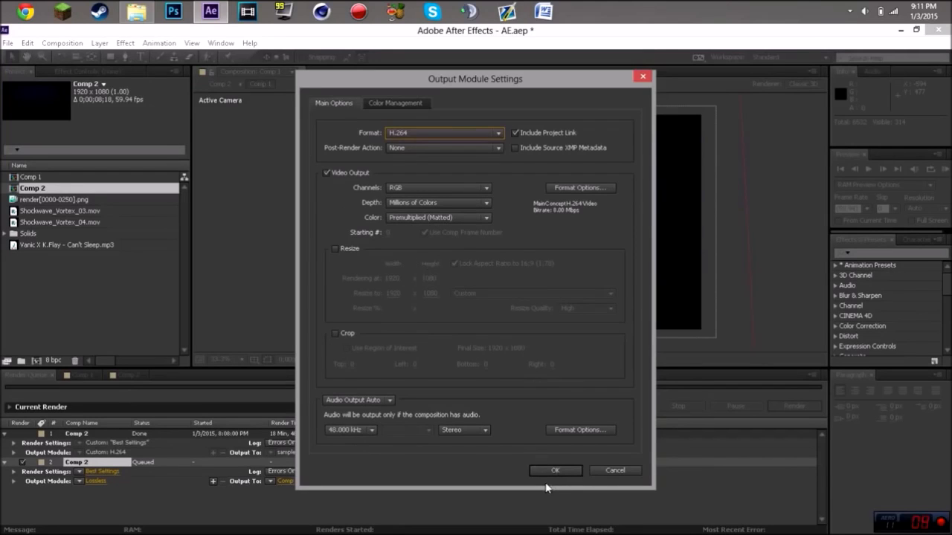
{"action": "left_click", "coordinate": [555, 470]}
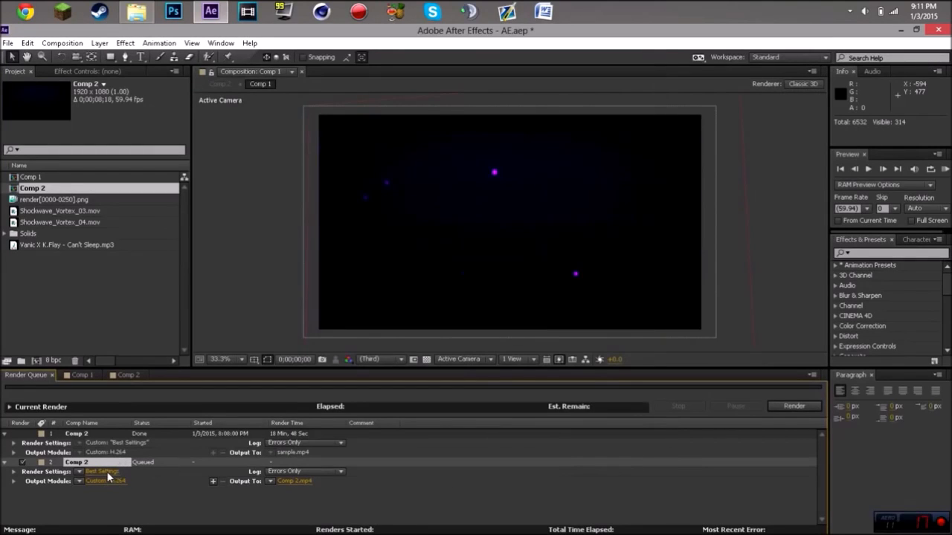
{"action": "left_click", "coordinate": [102, 472]}
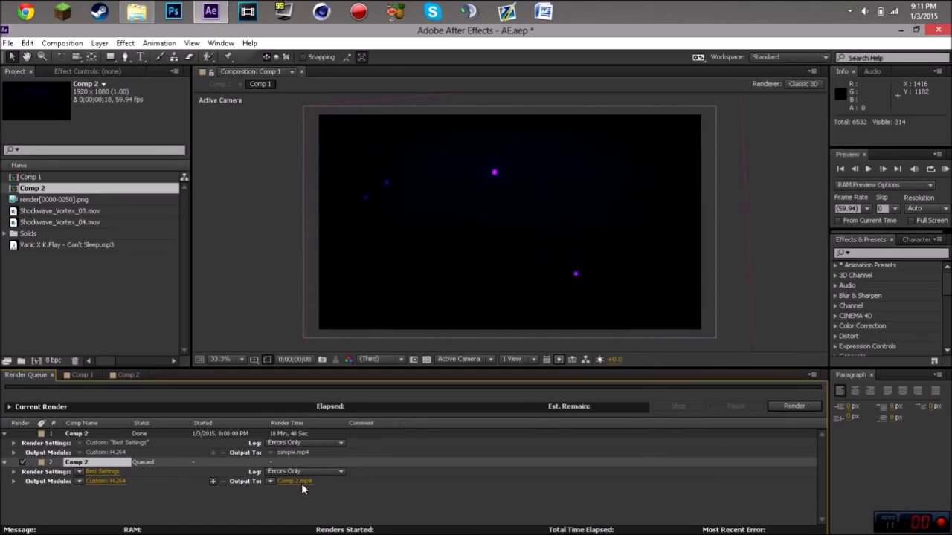
{"action": "left_click", "coordinate": [294, 481]}
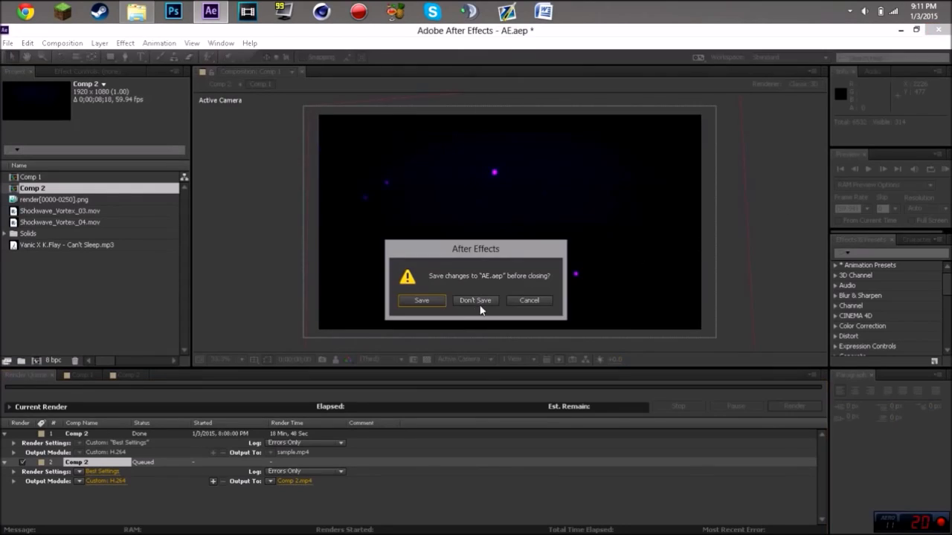
Close After Effects, choosing Don't Save for the project
{"action": "left_click", "coordinate": [474, 300]}
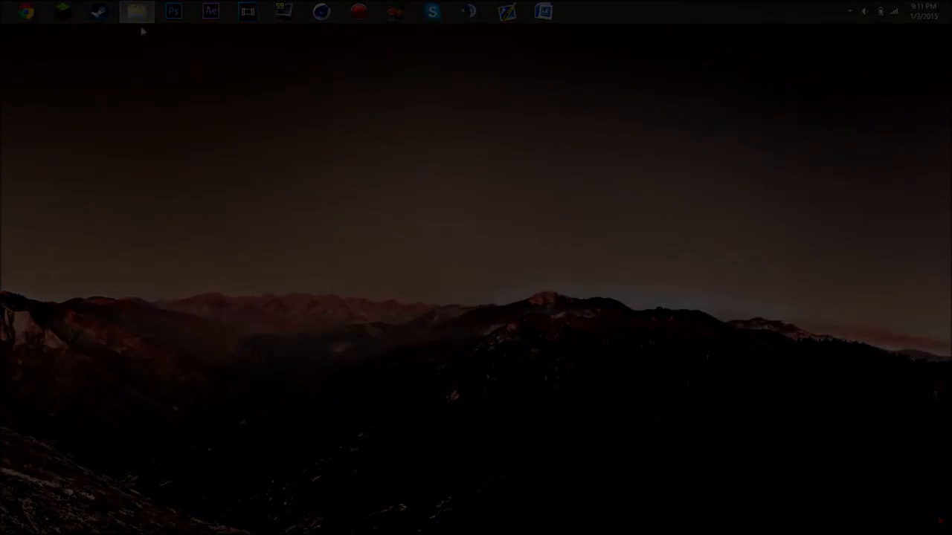